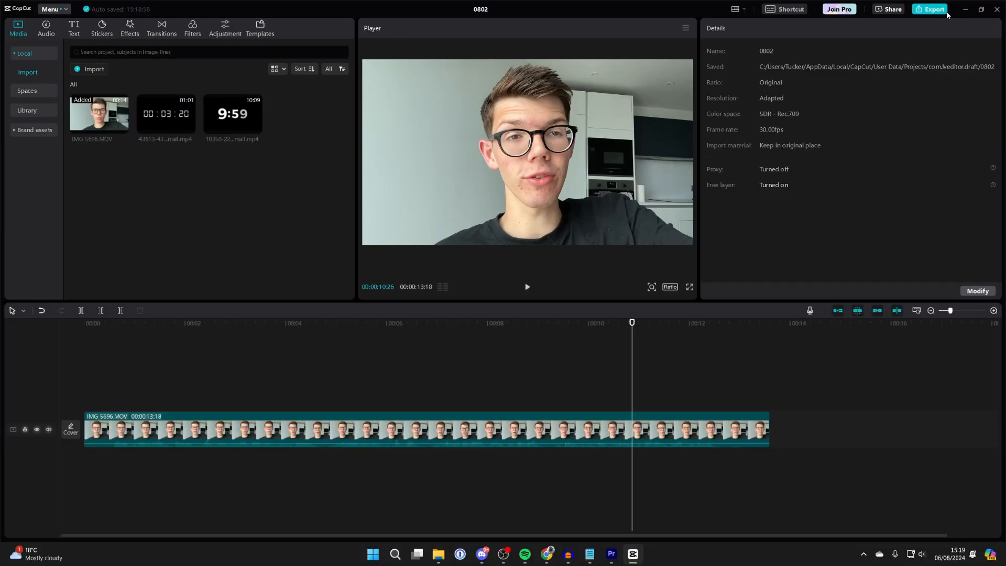
{"action": "mouse_move", "coordinate": [674, 11]}
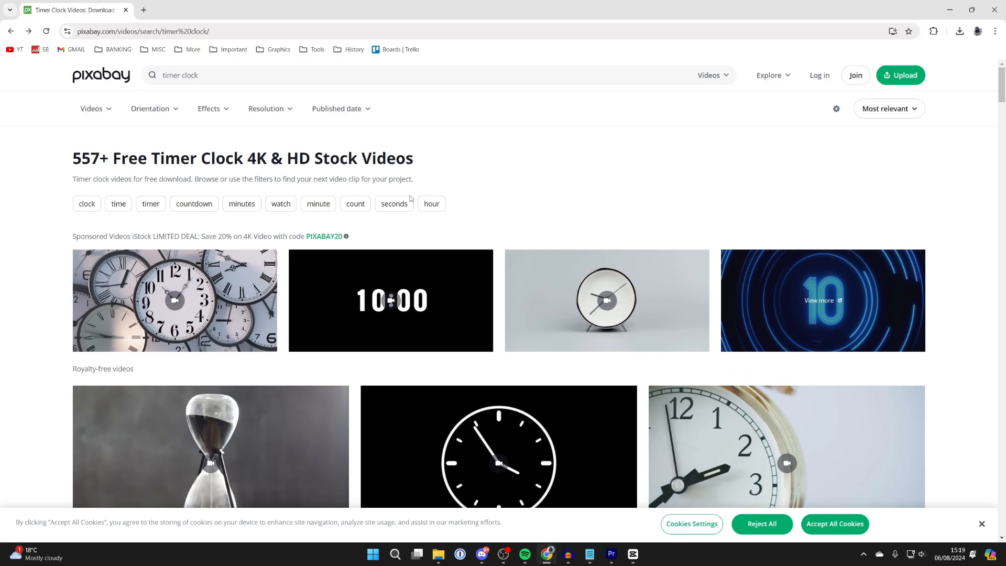
Trim the overlaid countdown clip to end at 13:18 and crop it to the 08:40 minutes-seconds display.
{"action": "scroll", "scroll_direction": "down", "scroll_amount": 3}
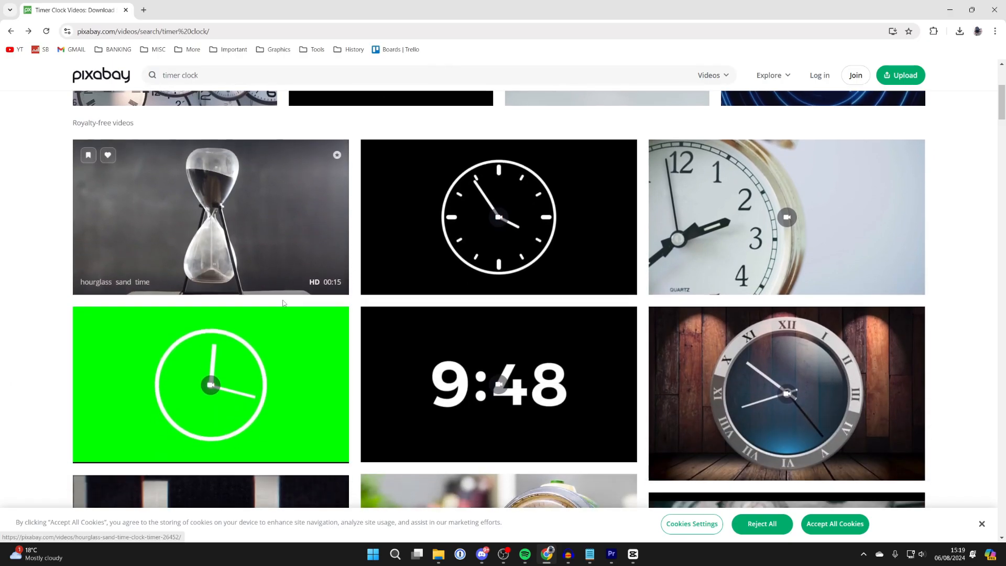
{"action": "scroll", "scroll_direction": "down", "scroll_amount": 3}
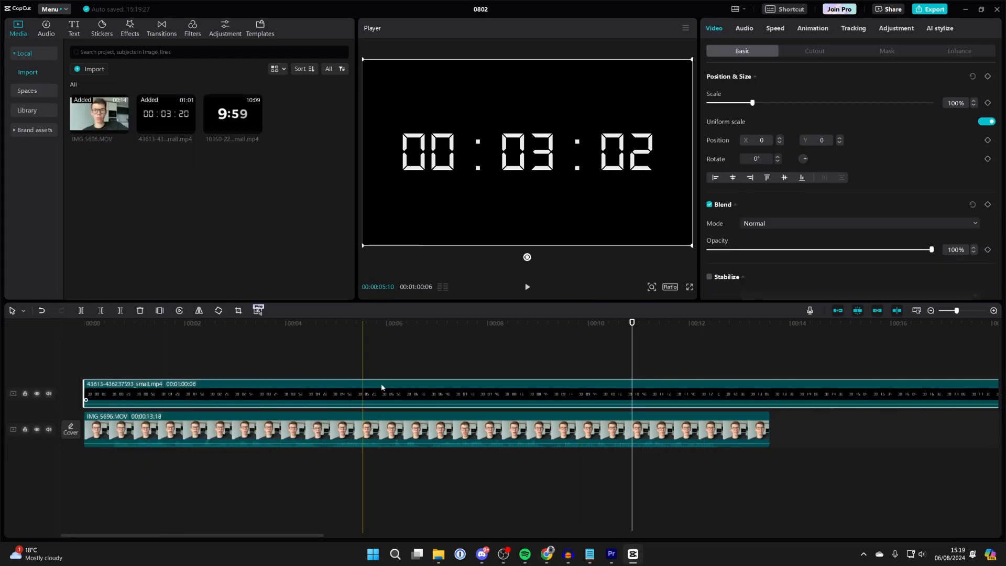
{"action": "left_click", "coordinate": [768, 331]}
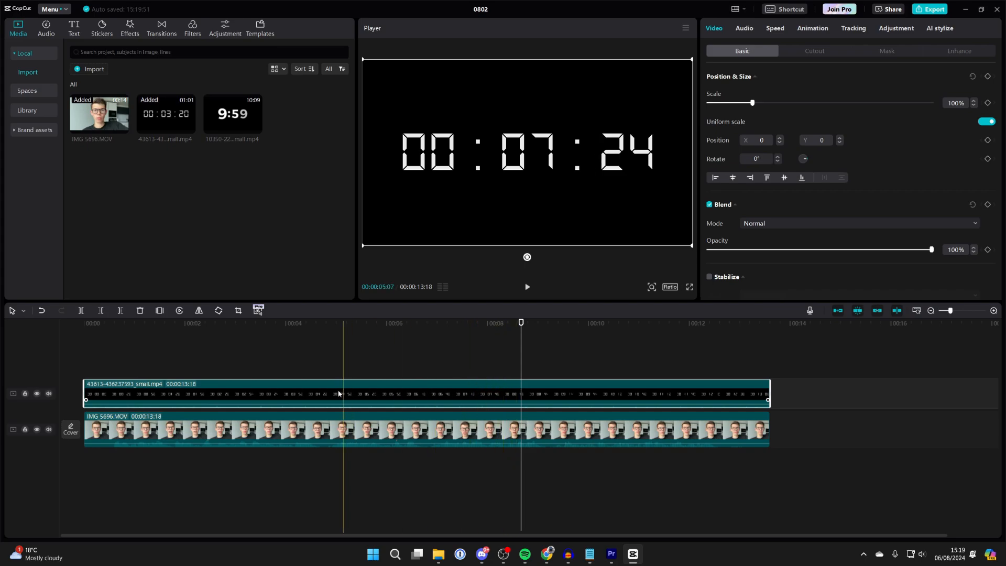
{"action": "left_click", "coordinate": [237, 311]}
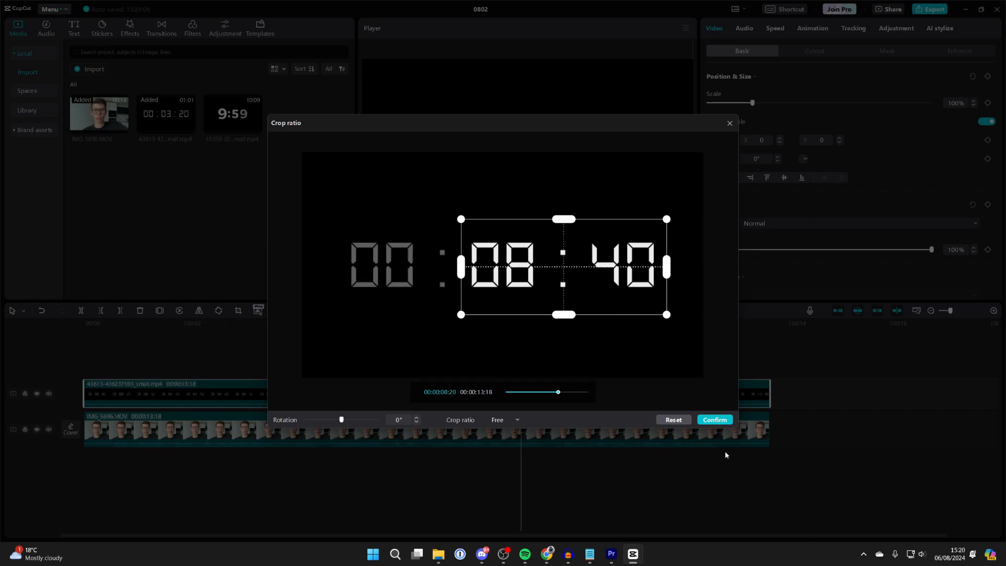
{"action": "left_click", "coordinate": [713, 419]}
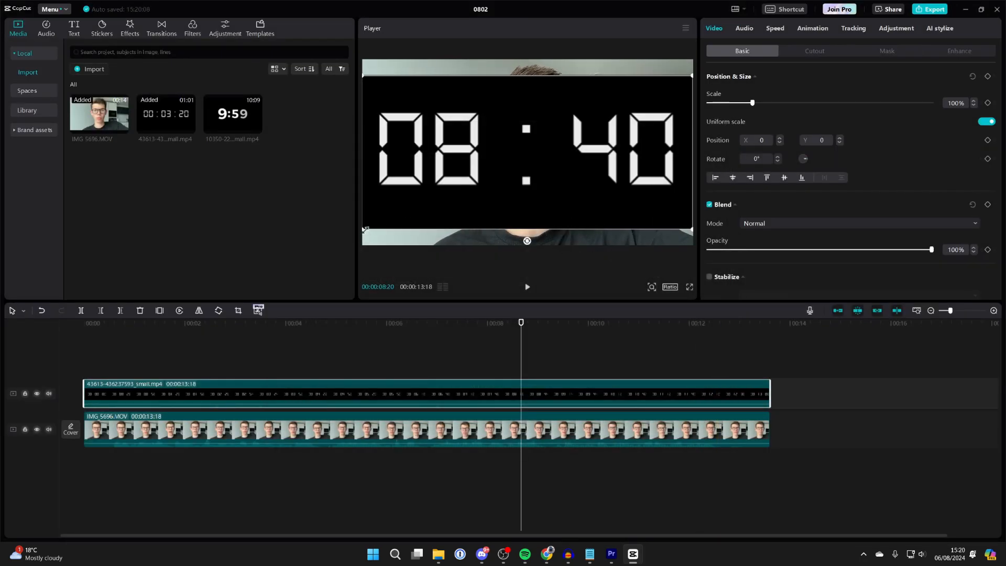
Scale the cropped timer down to 36% and drag it into the Player's bottom-left corner.
{"action": "left_click_drag", "start_coordinate": [752, 103], "coordinate": [723, 102]}
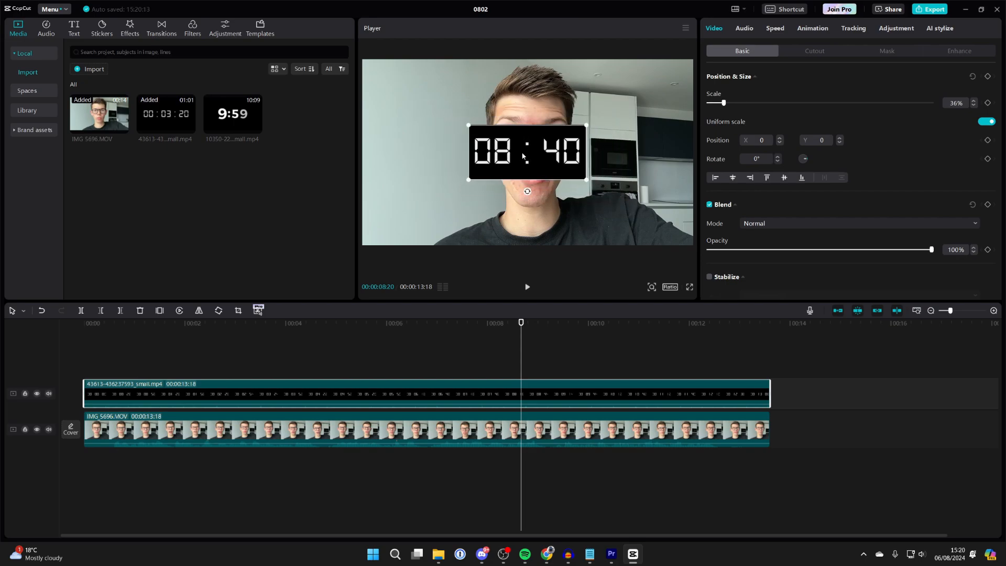
{"action": "left_click_drag", "start_coordinate": [526, 152], "coordinate": [420, 217]}
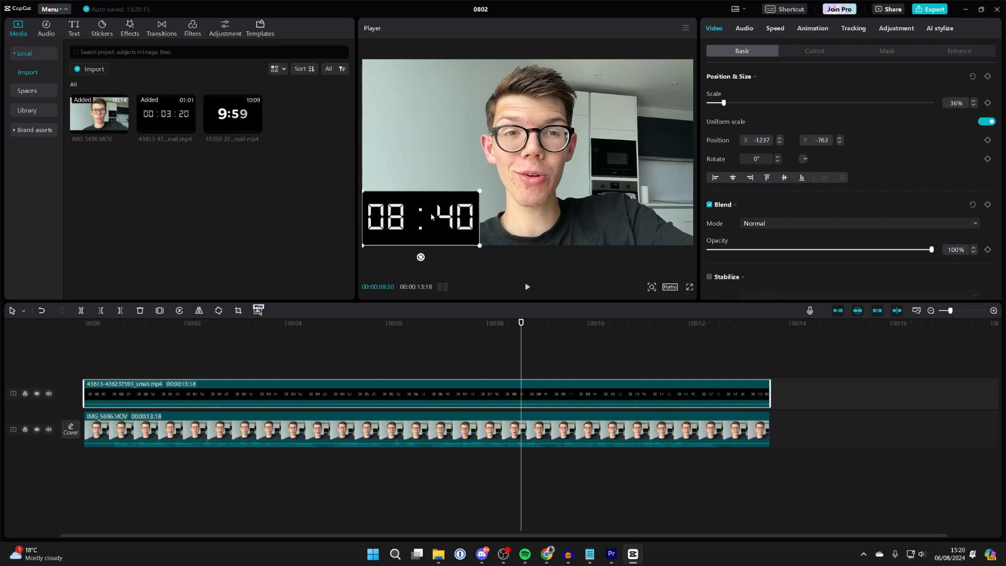
{"action": "left_click", "coordinate": [84, 323]}
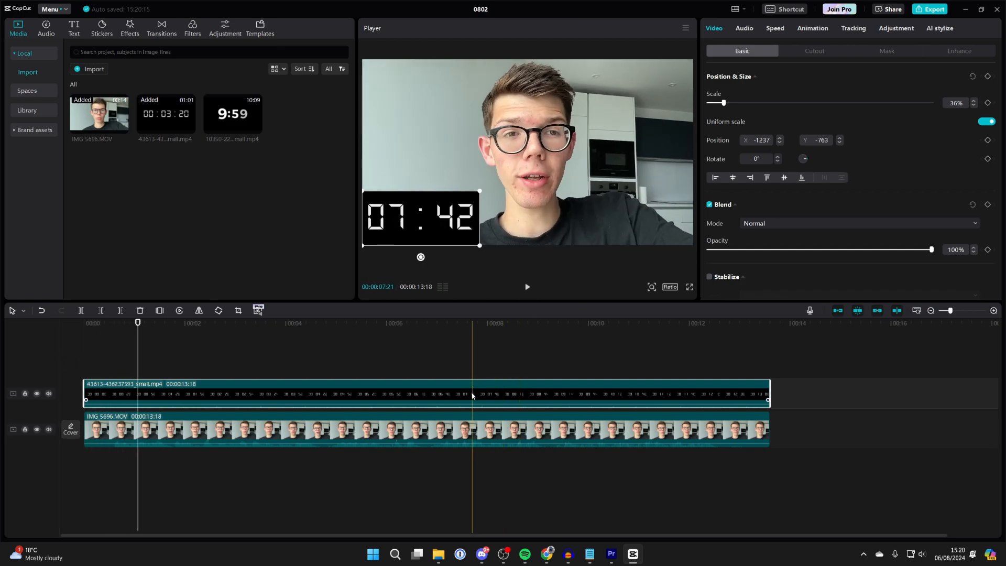
Move the playhead near the start and lower the timer's Blend opacity to 81%.
{"action": "left_click", "coordinate": [137, 323]}
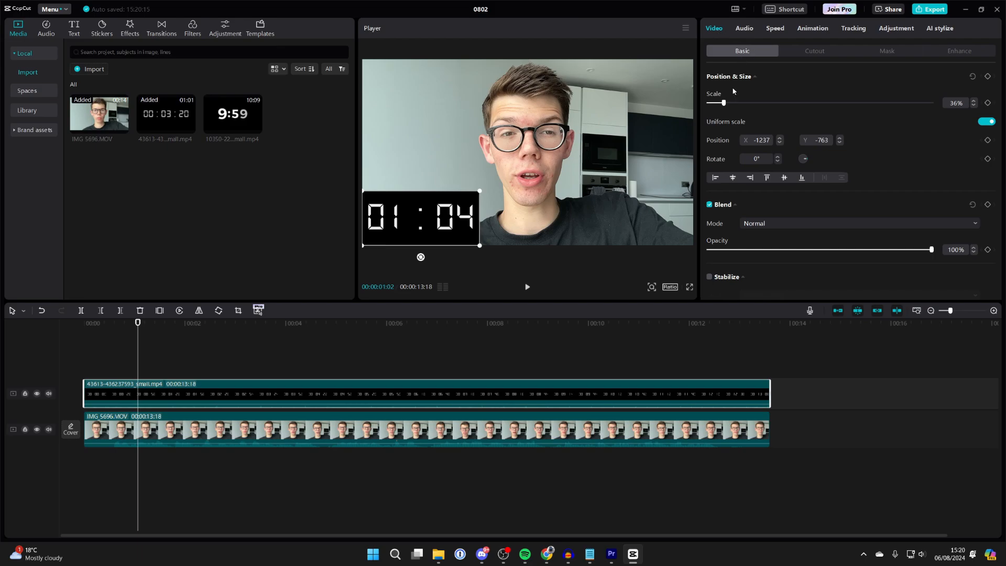
{"action": "left_click_drag", "start_coordinate": [931, 249], "coordinate": [886, 215]}
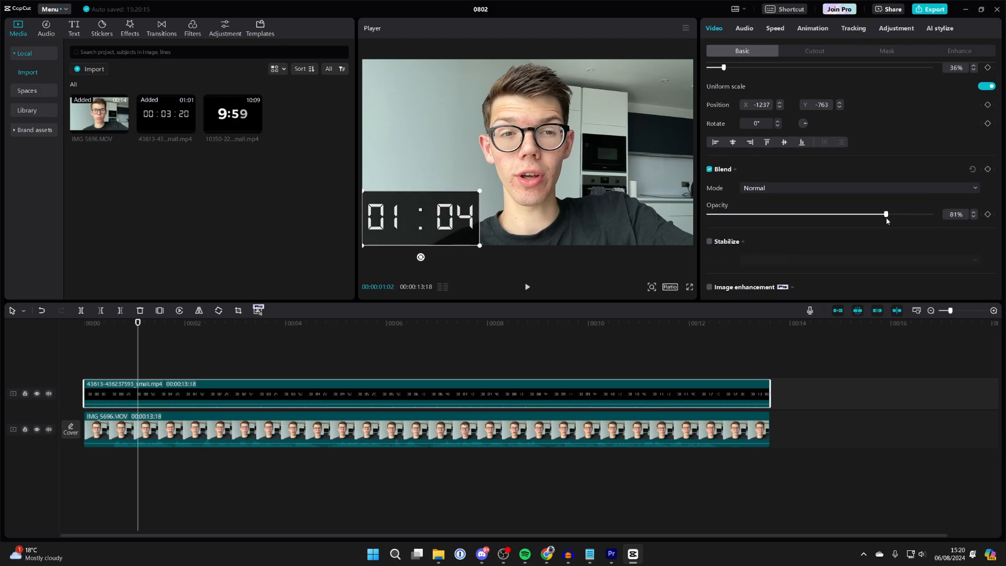